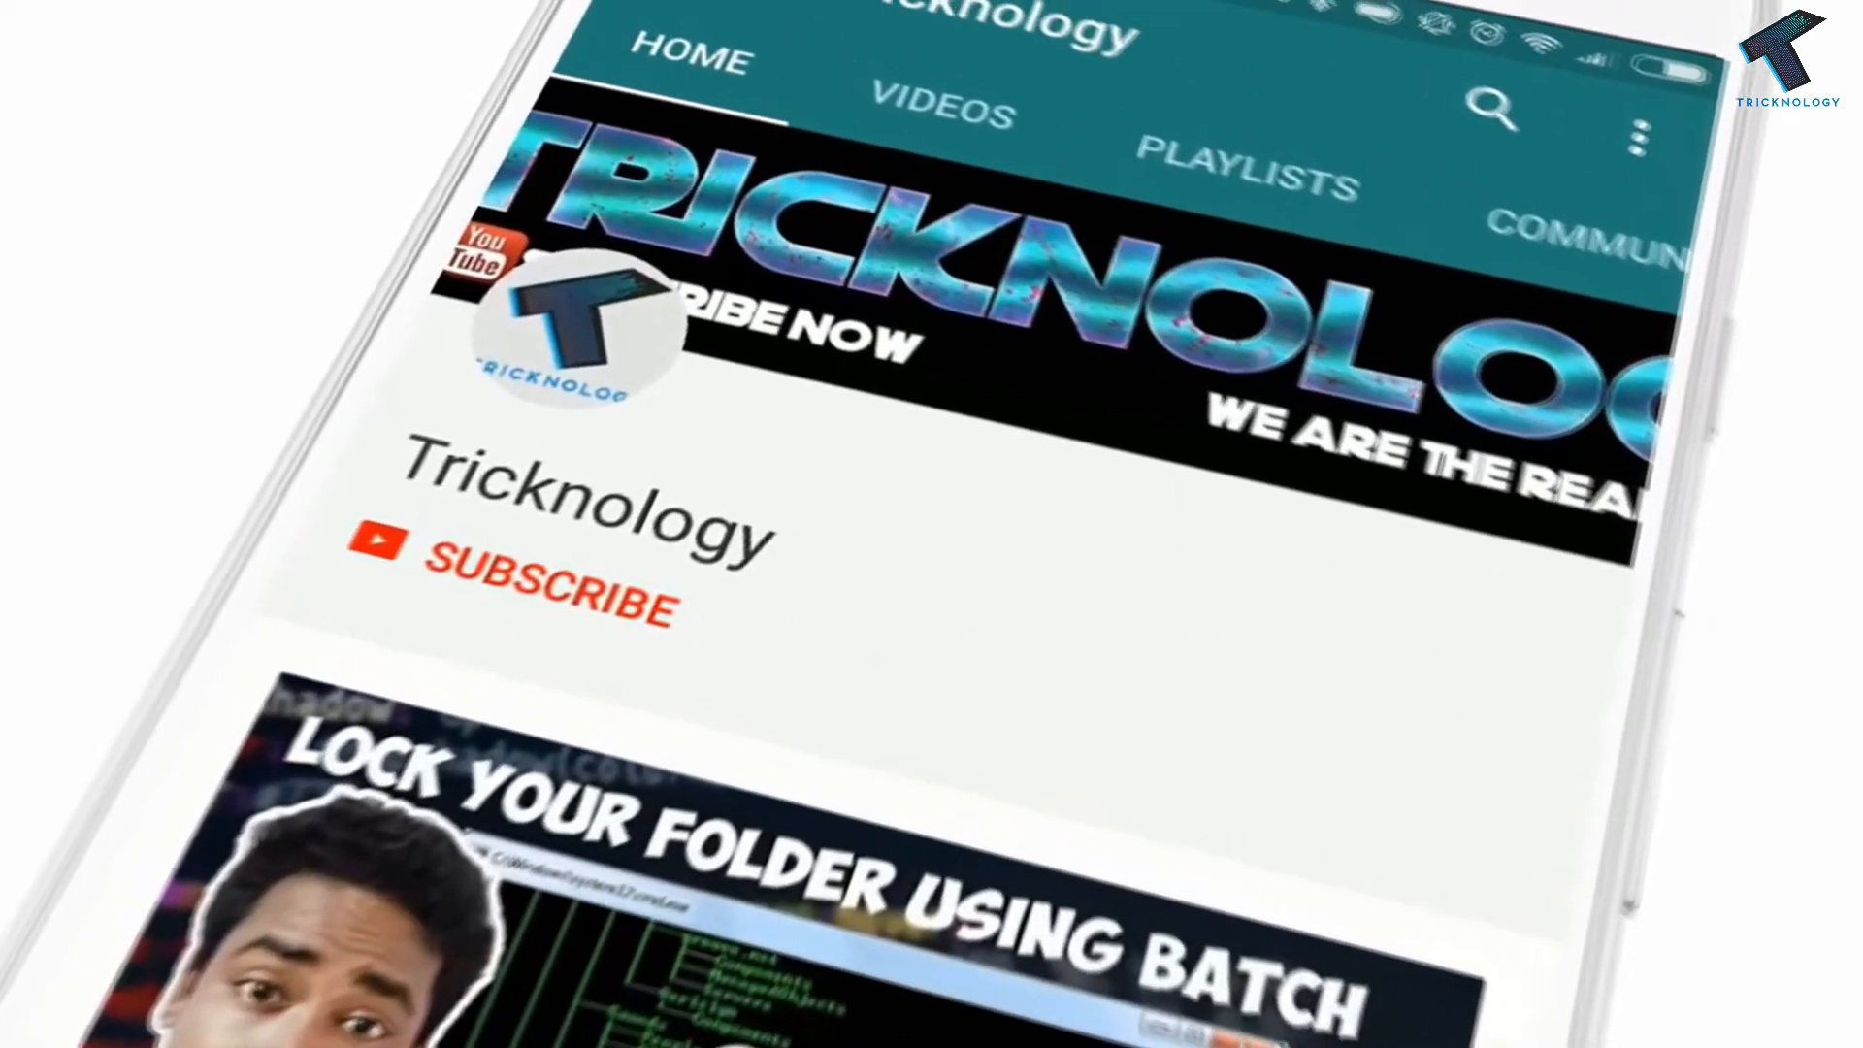
Subscribe to the Tricknology YouTube channel and turn on its notification bell.
click(541, 588)
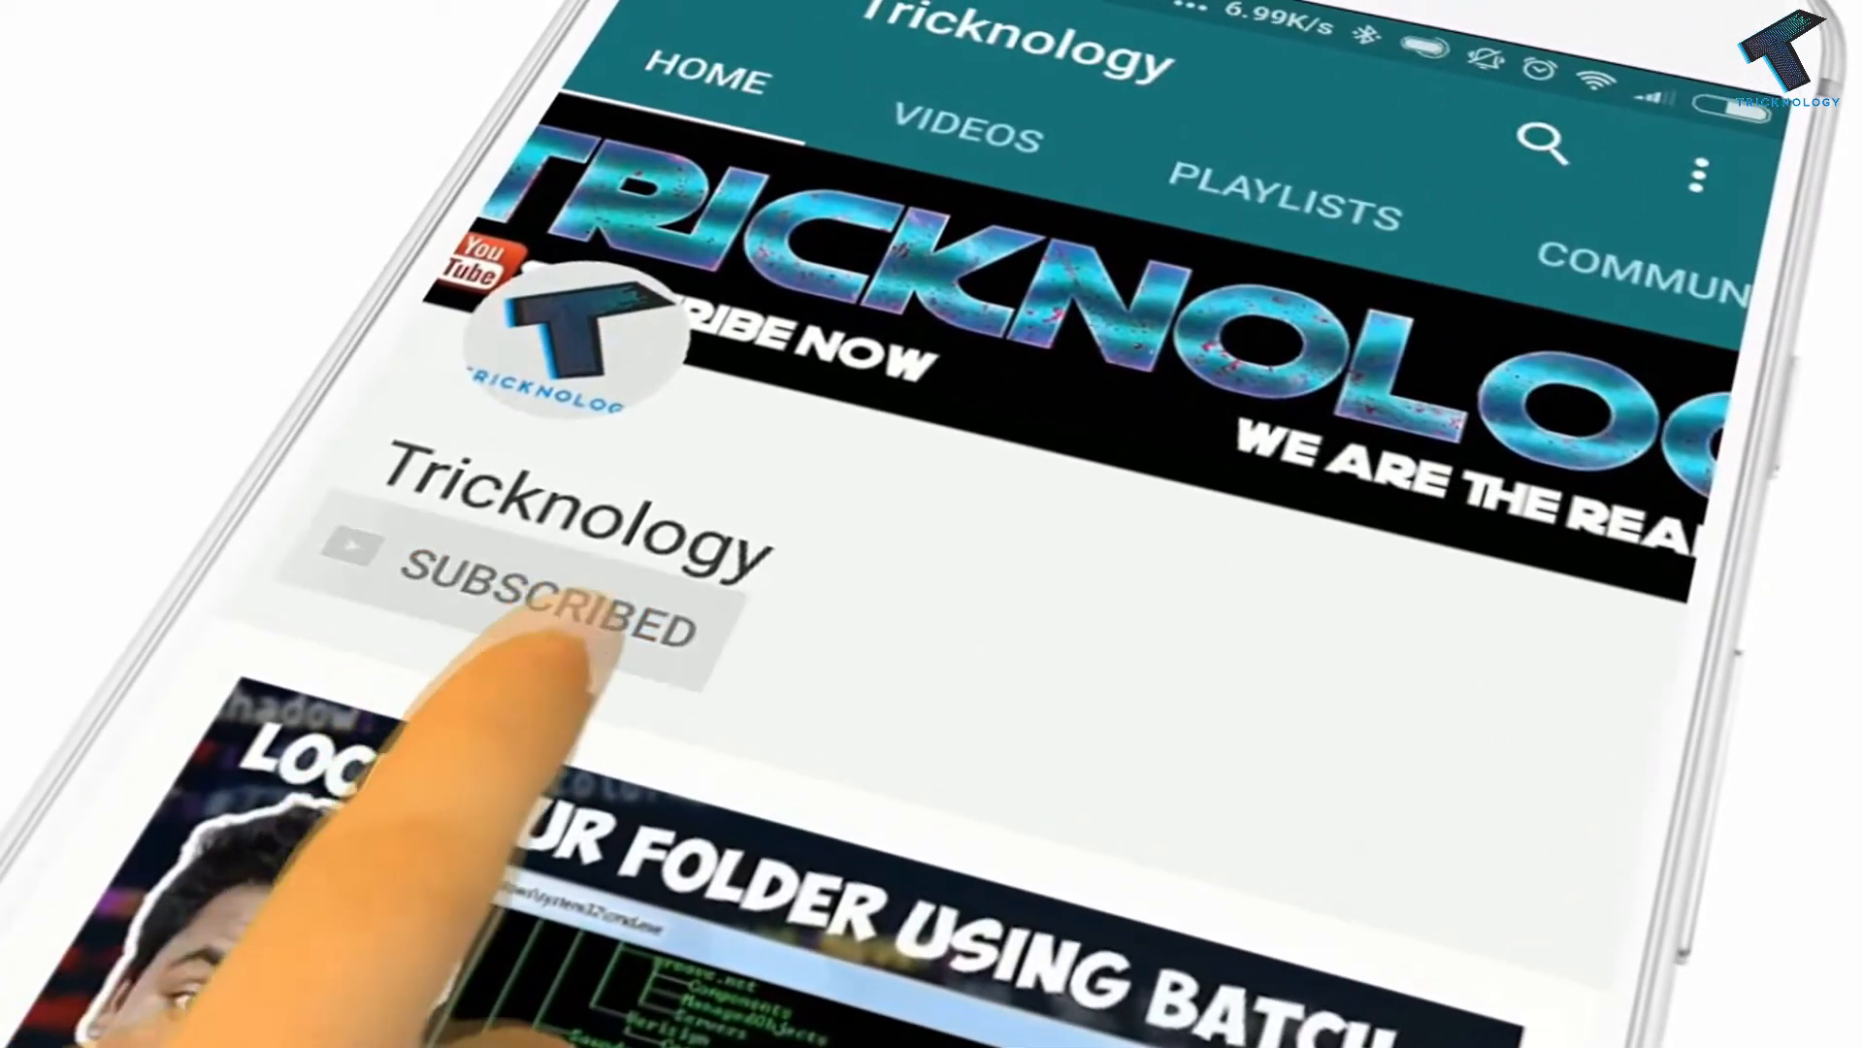
click(541, 593)
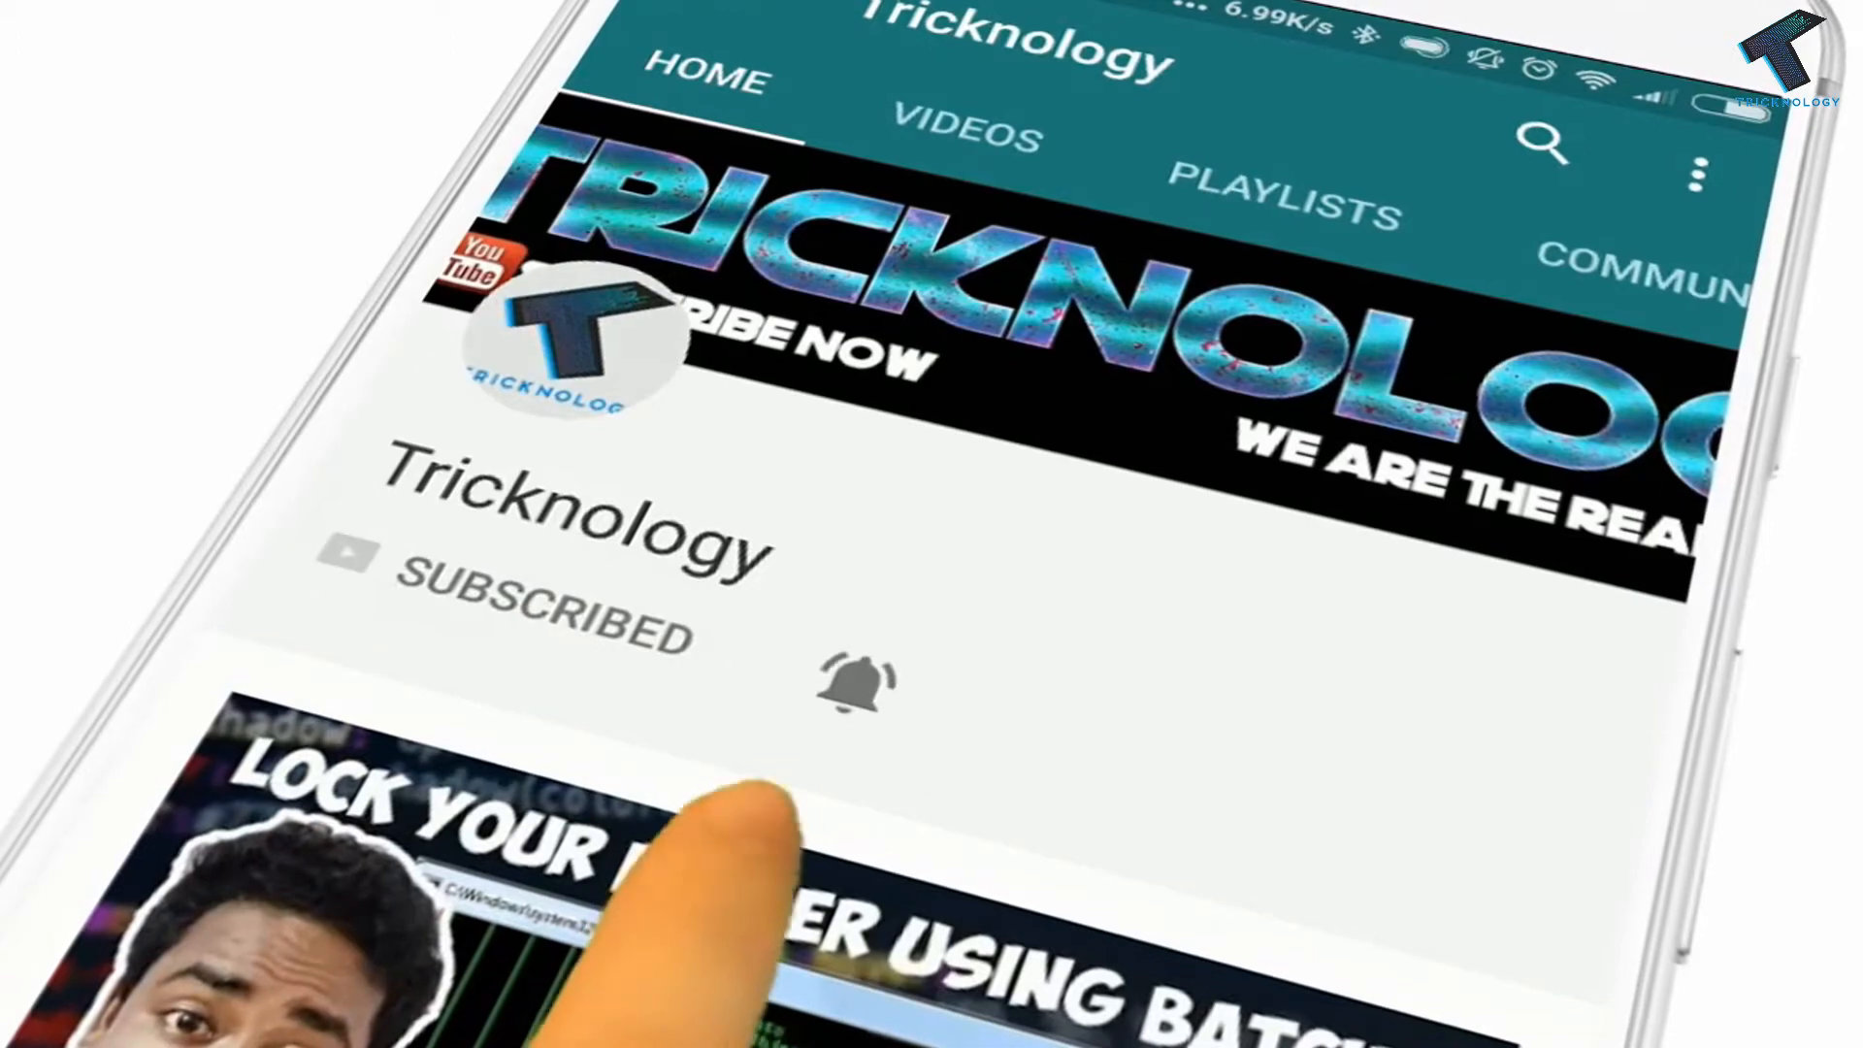
click(857, 681)
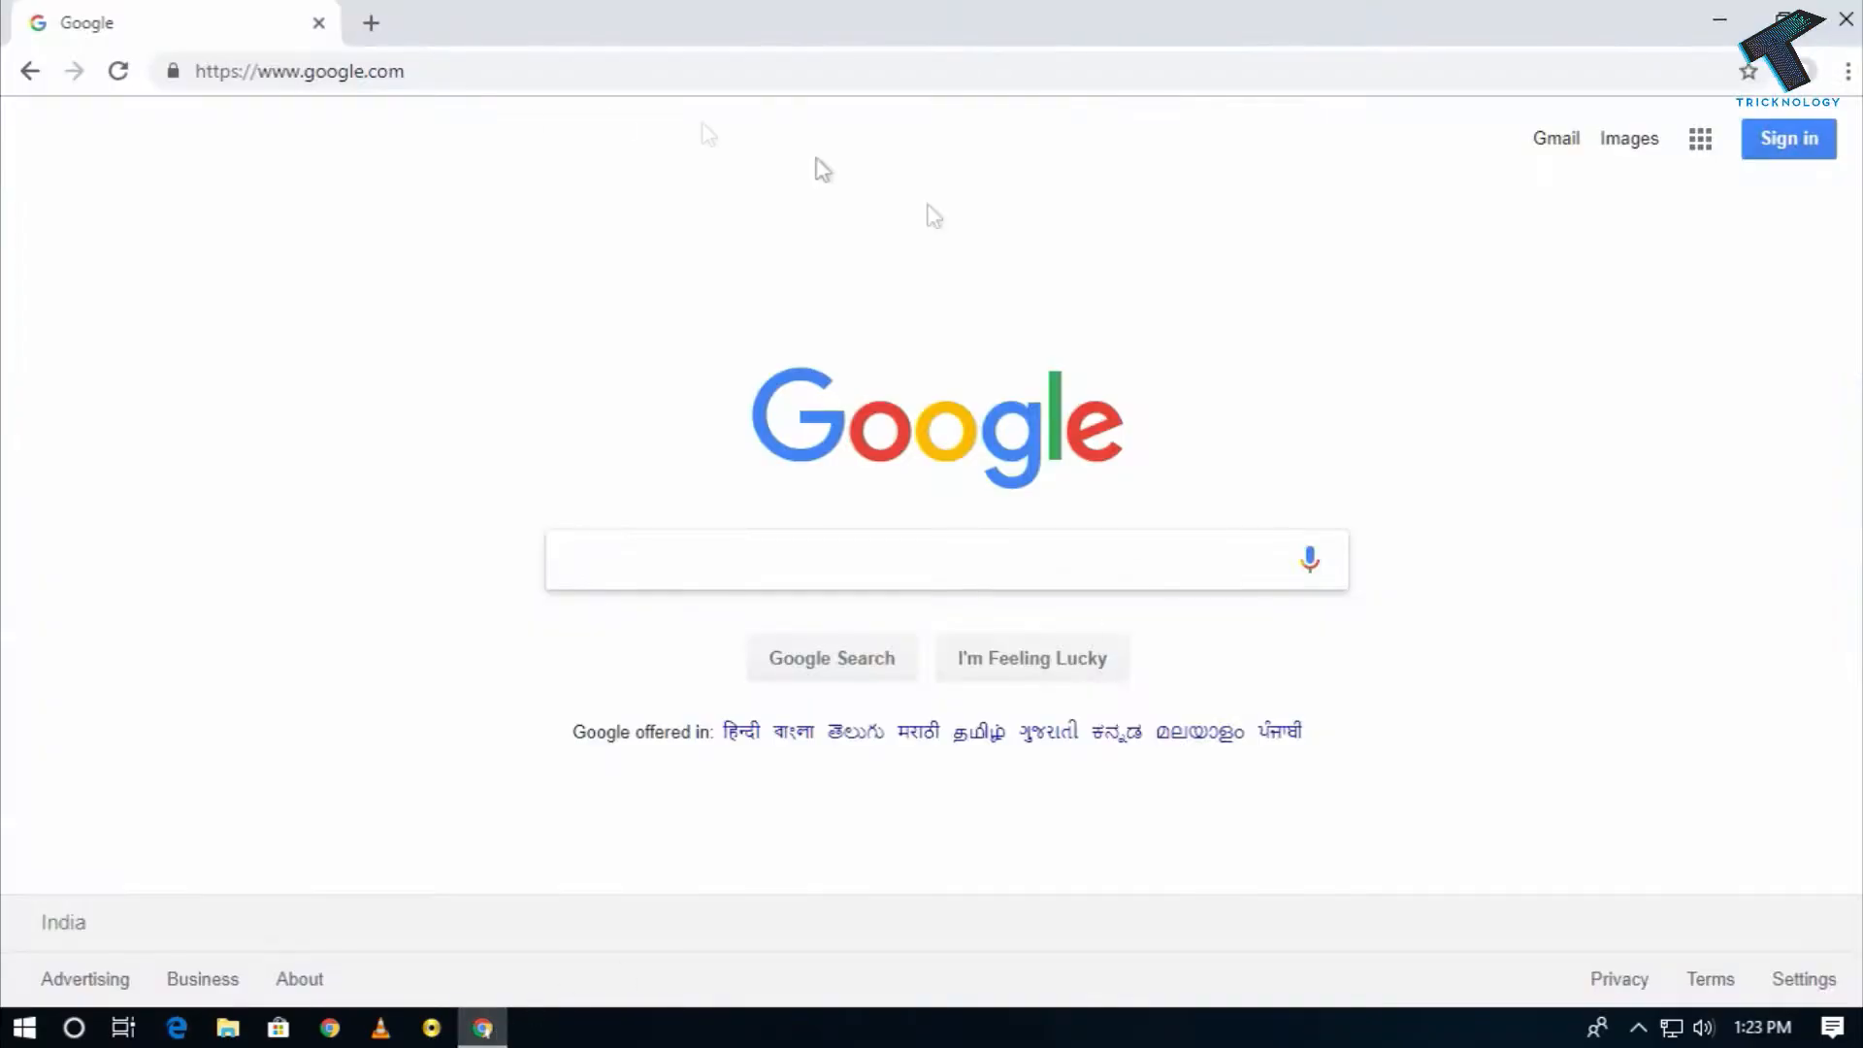
Search Google for 'dark reader' to find the Dark Reader Chrome extension.
text(dark reader)
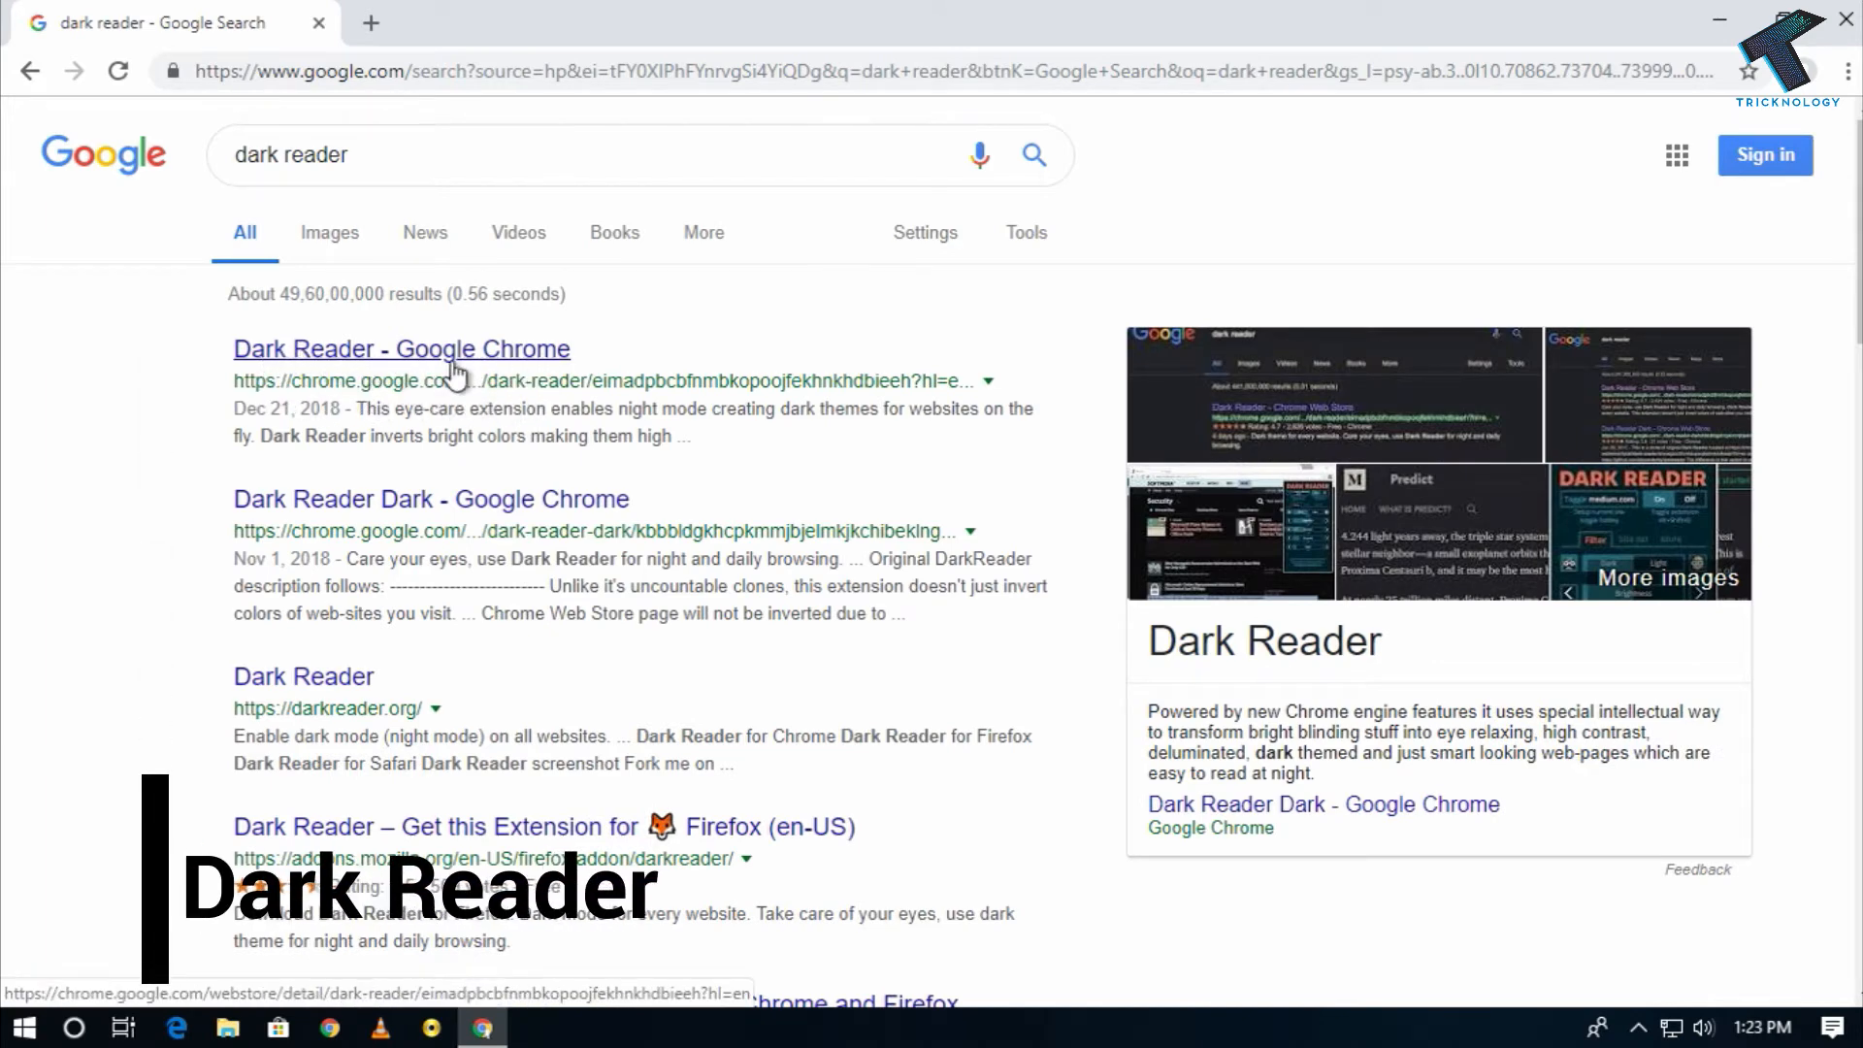
Add the Dark Reader extension to Chrome from its Web Store page.
click(400, 347)
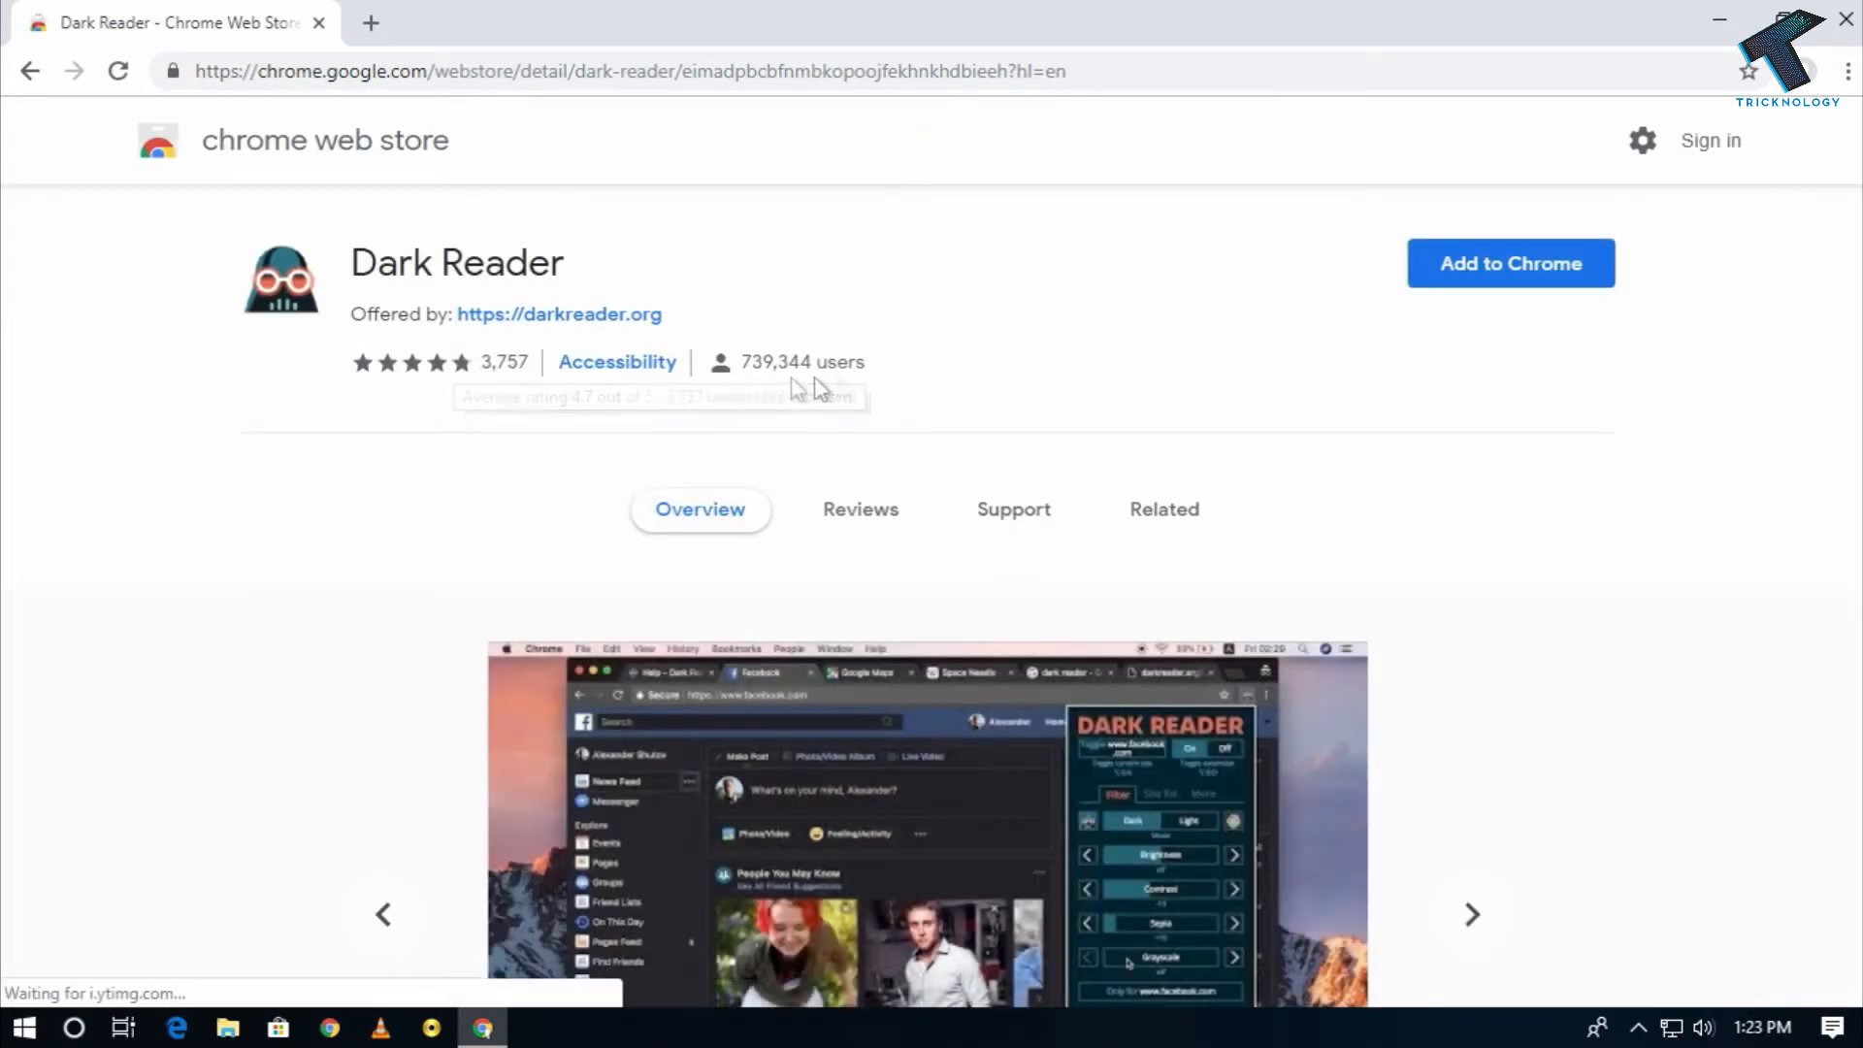
click(1510, 262)
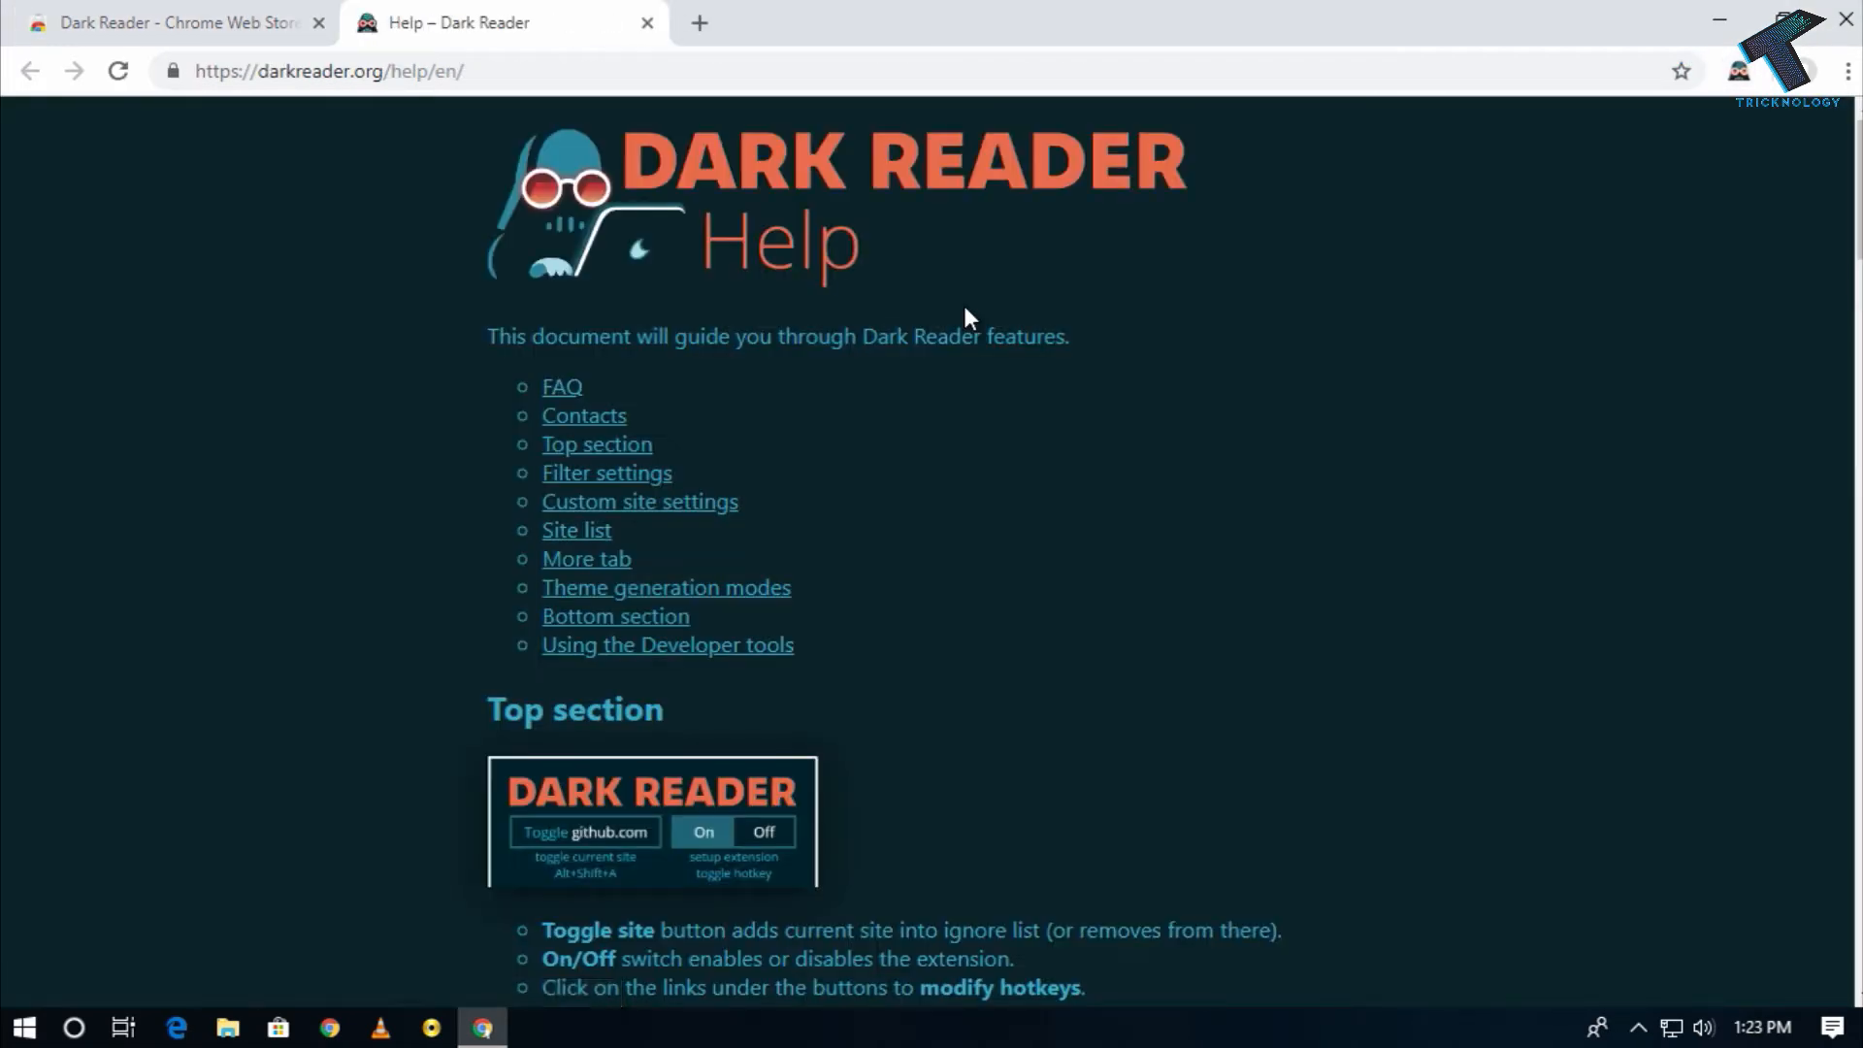
Search Google for 'en' in a new tab and show Dark Reader's popup for the dark page.
click(698, 23)
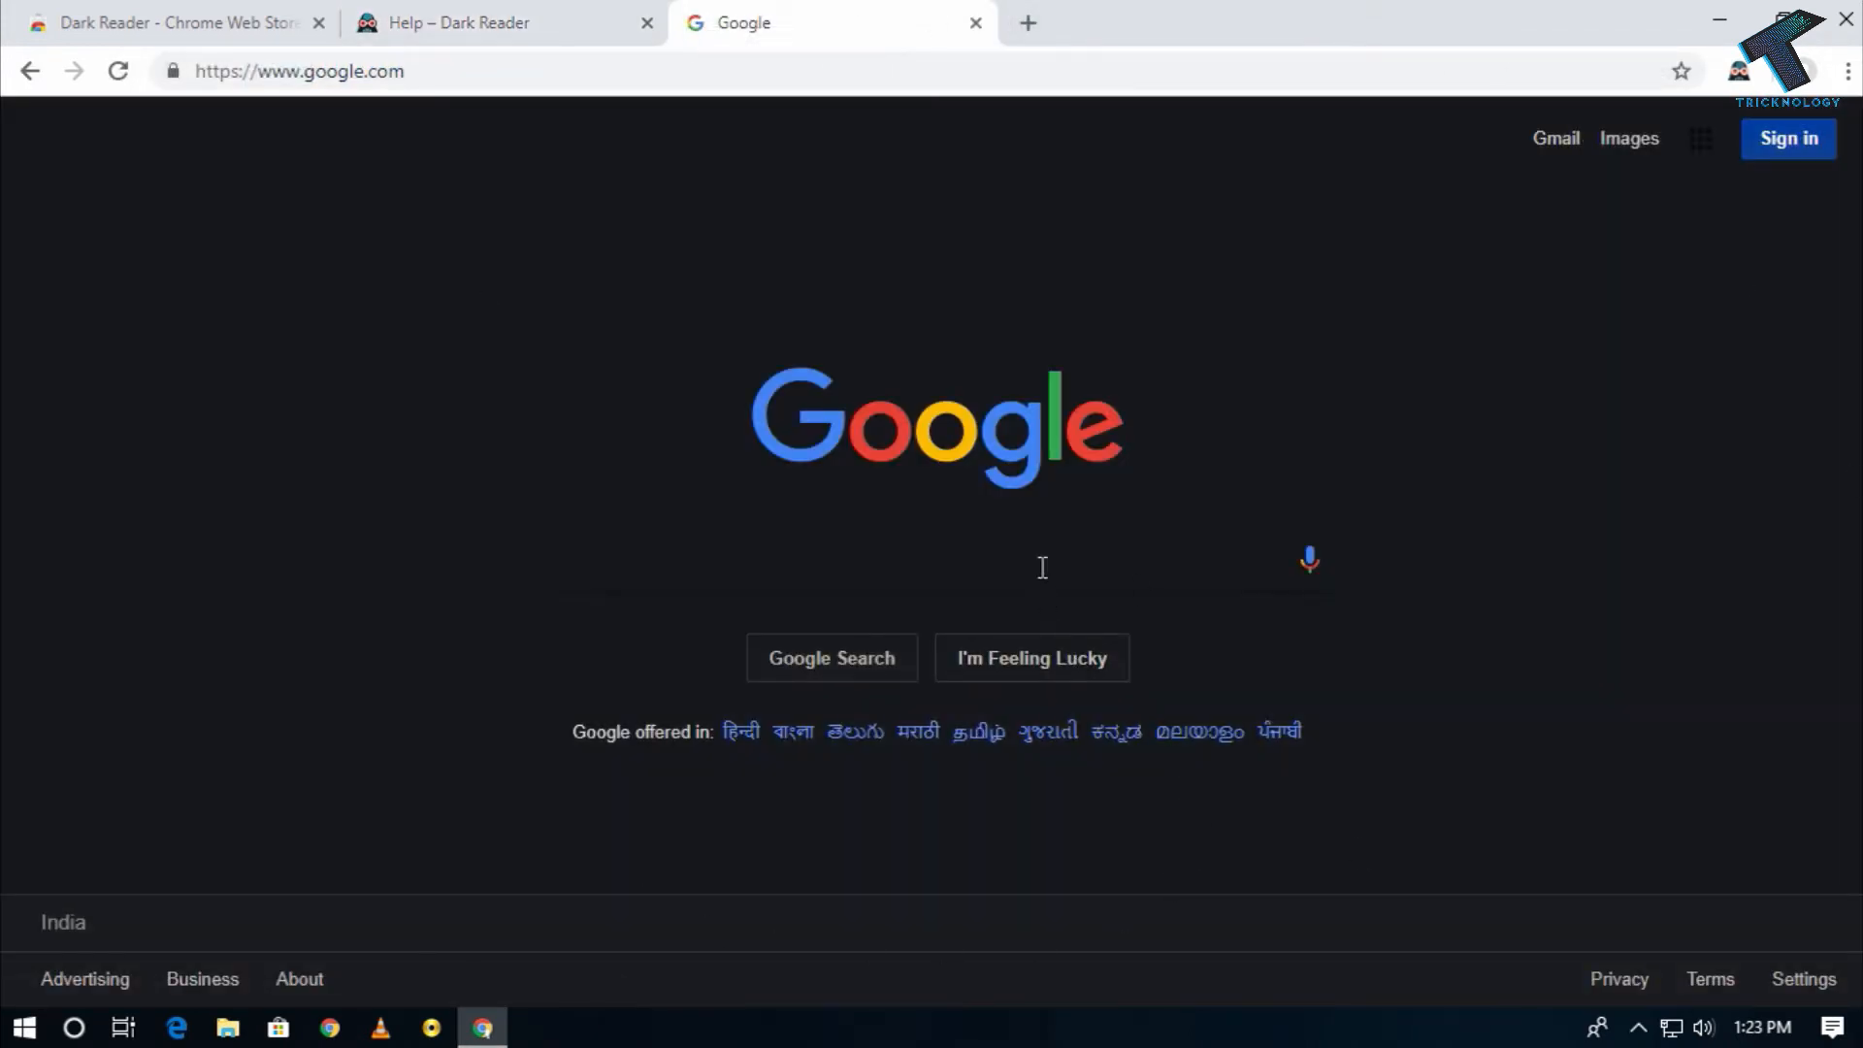
text(en)
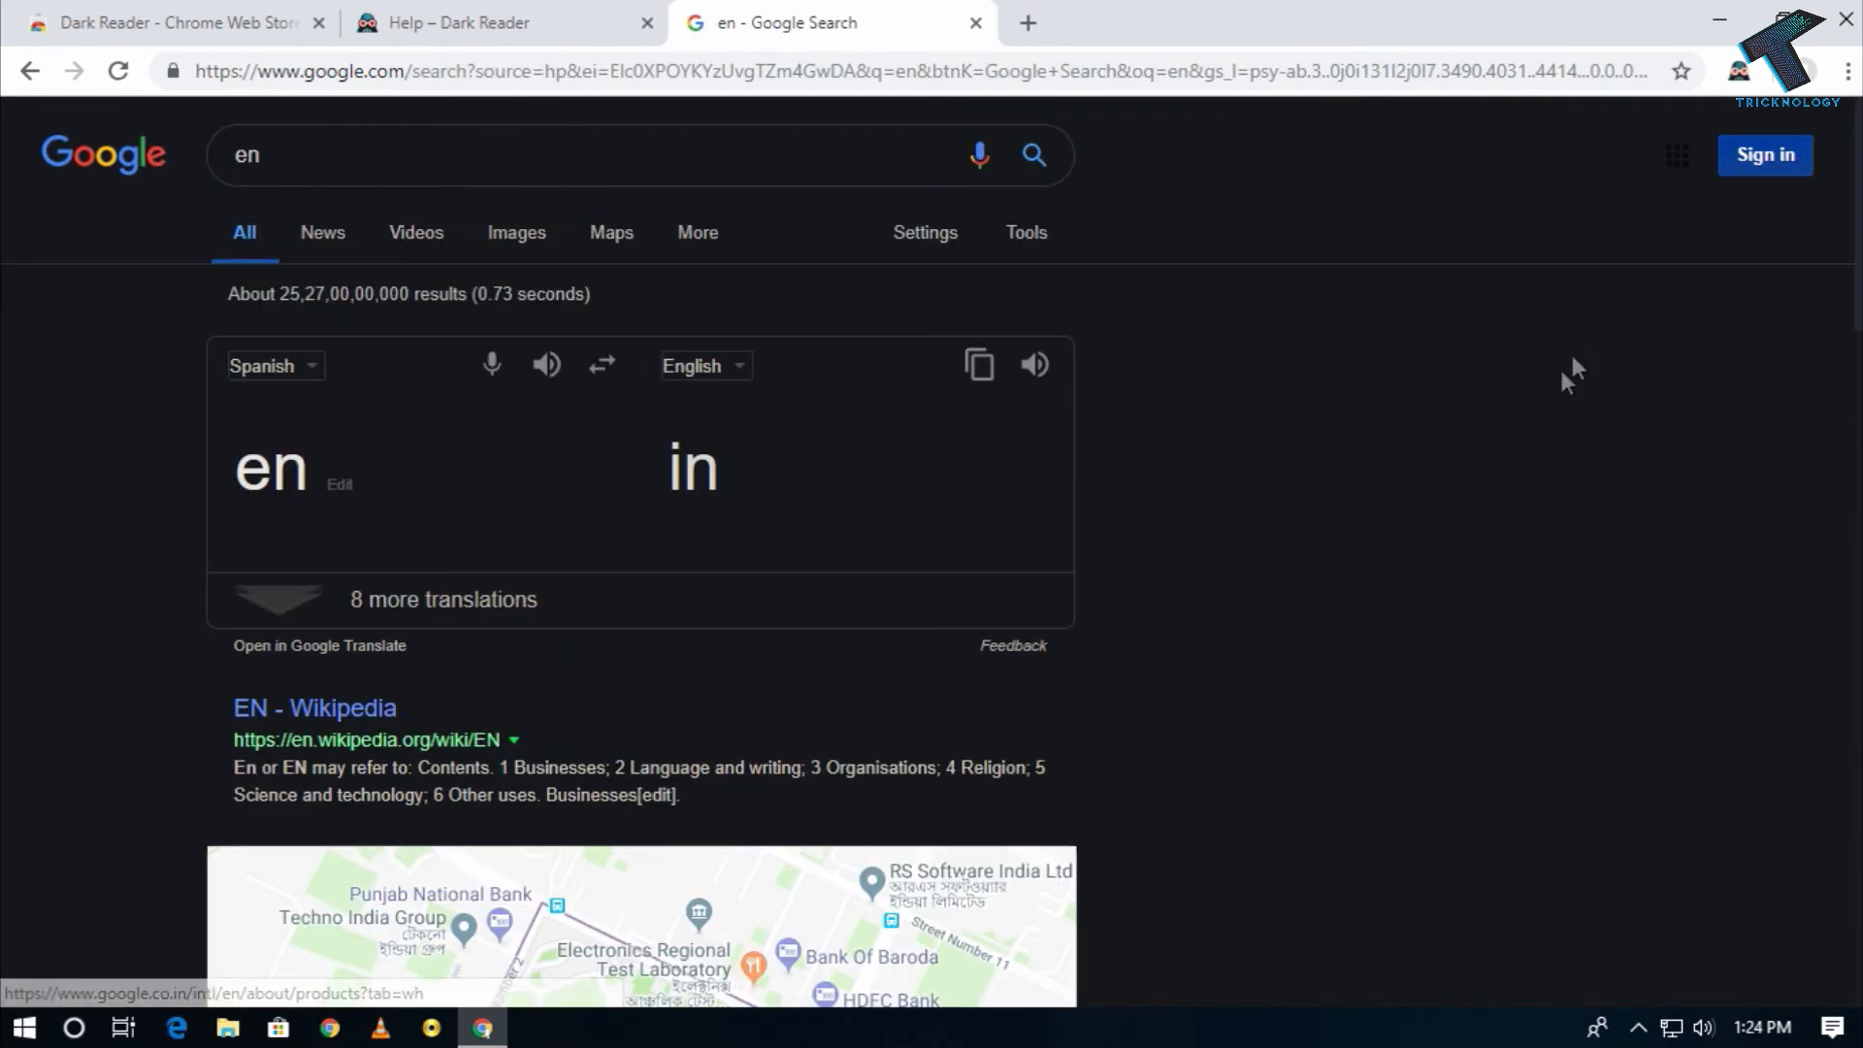
click(1734, 70)
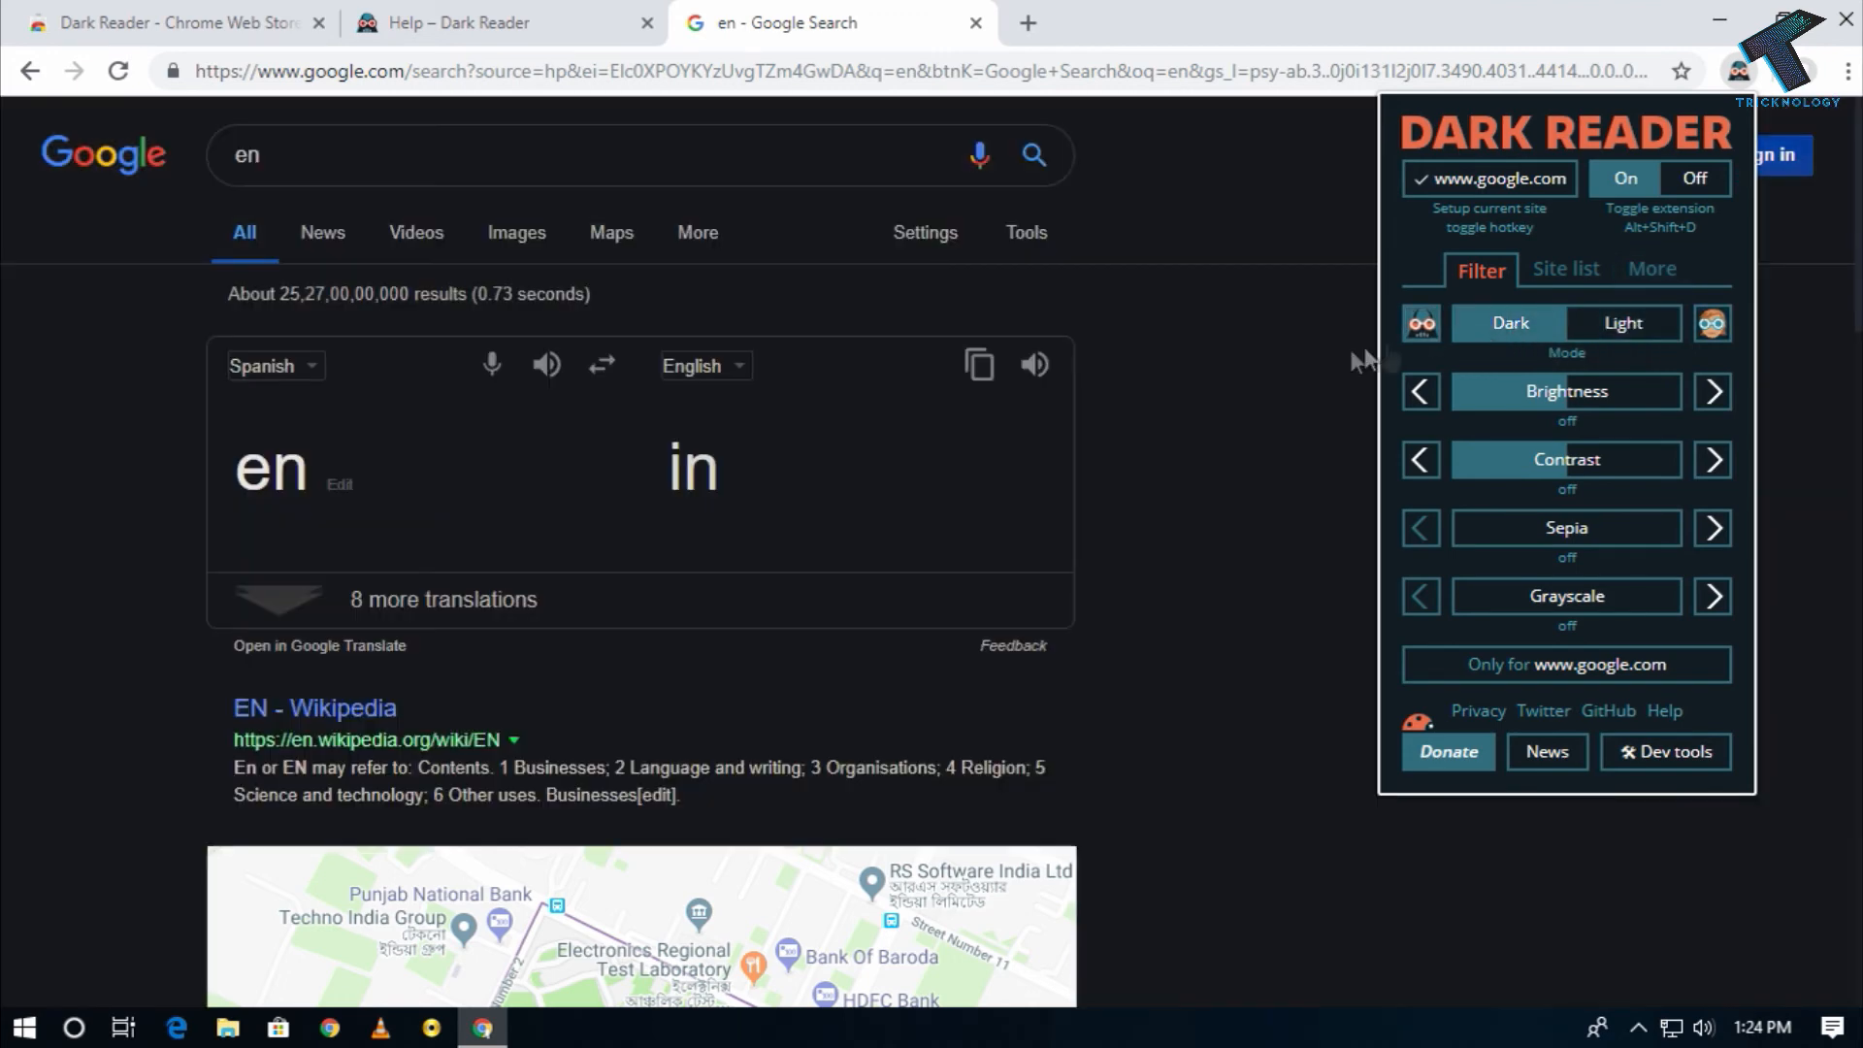
mouse_move(1316, 383)
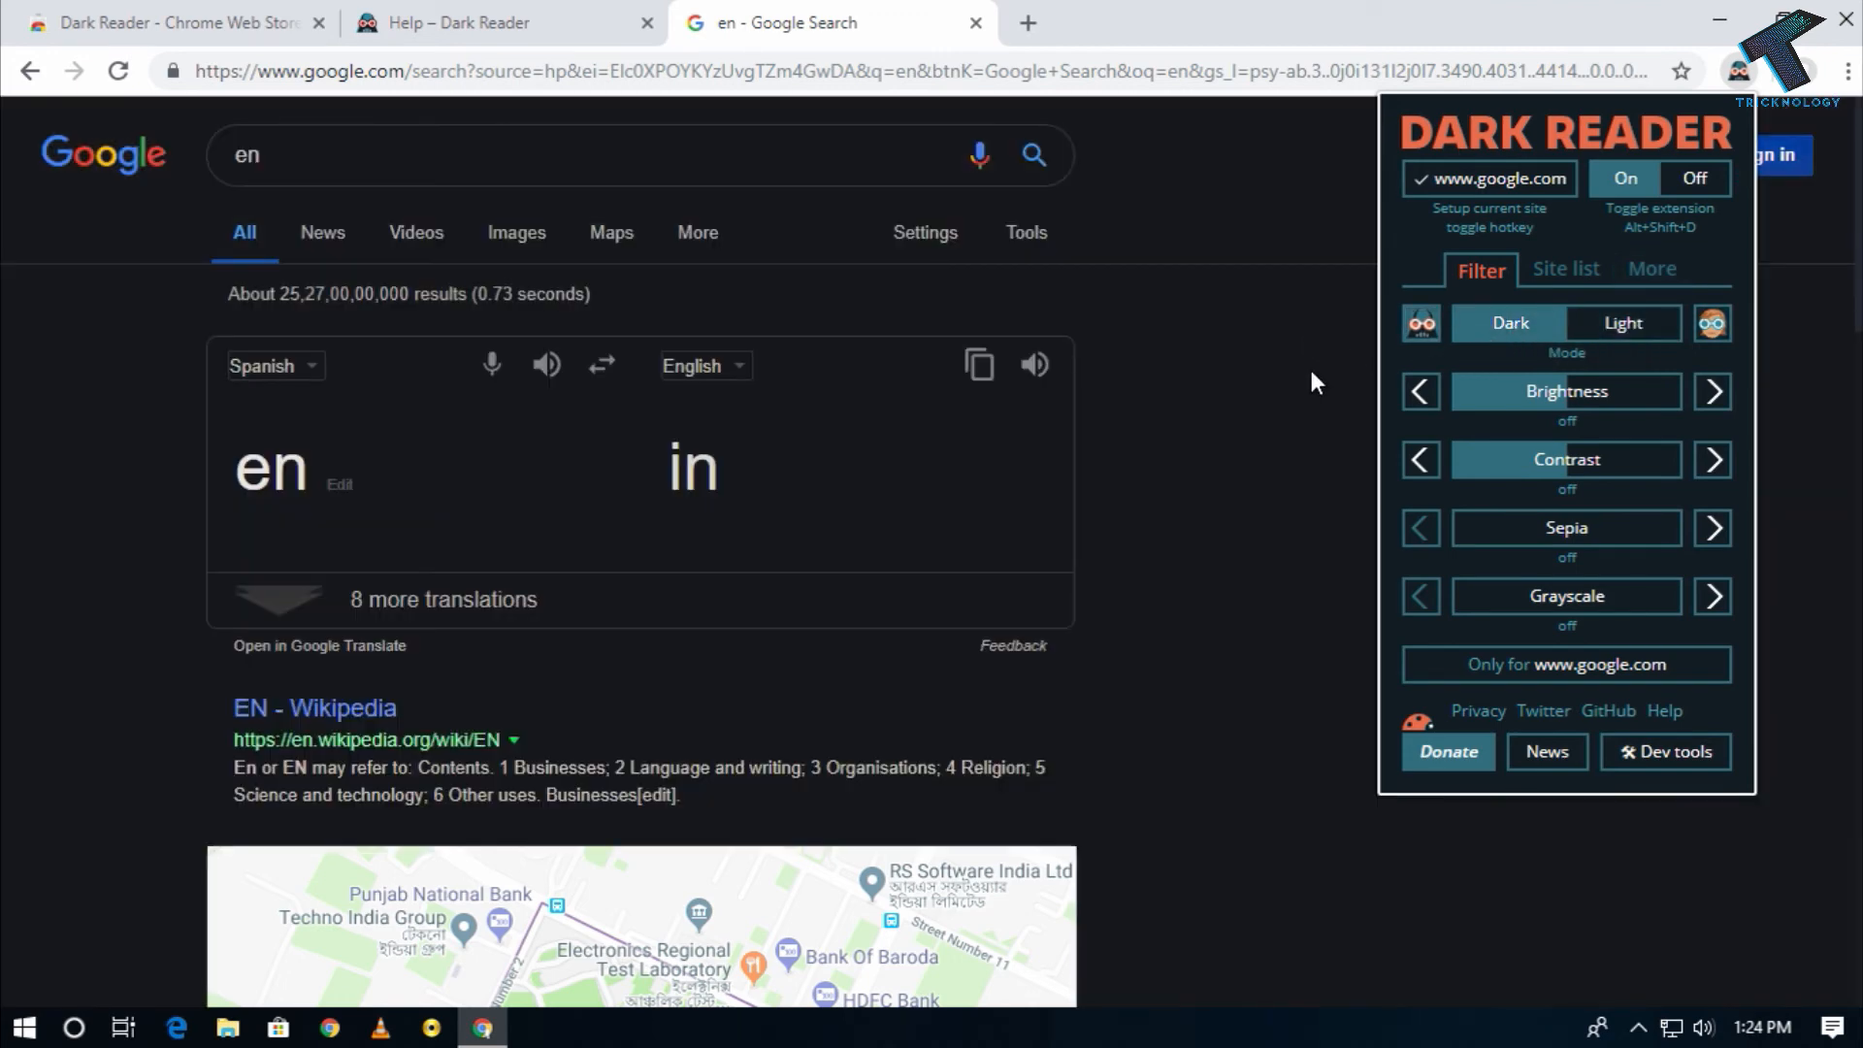